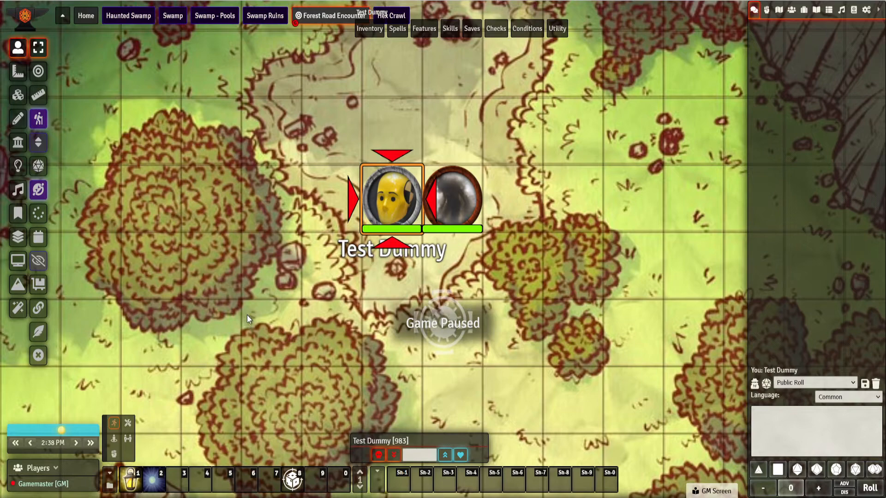
pyautogui.moveTo(268, 301)
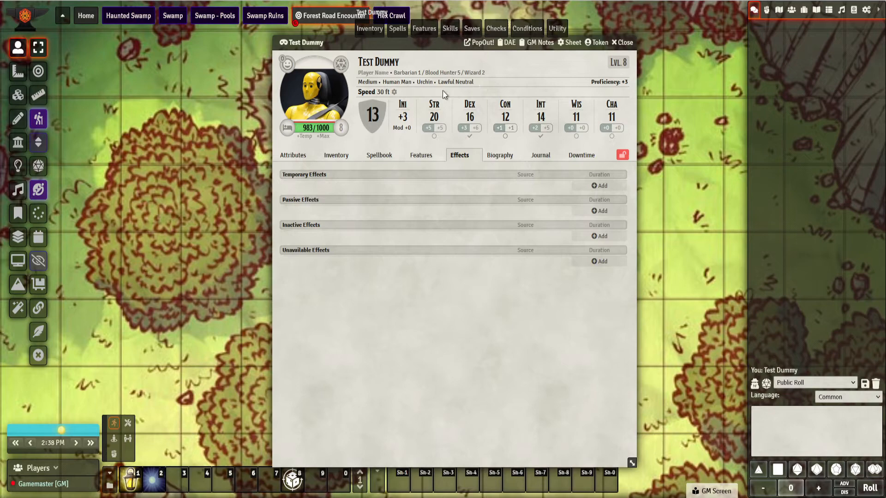
pyautogui.moveTo(511, 161)
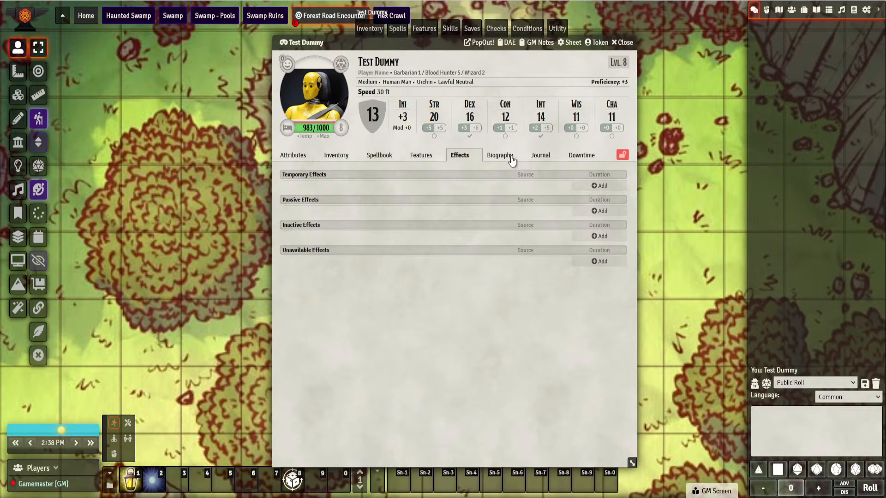
# Review the Strength Drain item on Shadow's character sheet, then close the sheets.
pyautogui.click(621, 42)
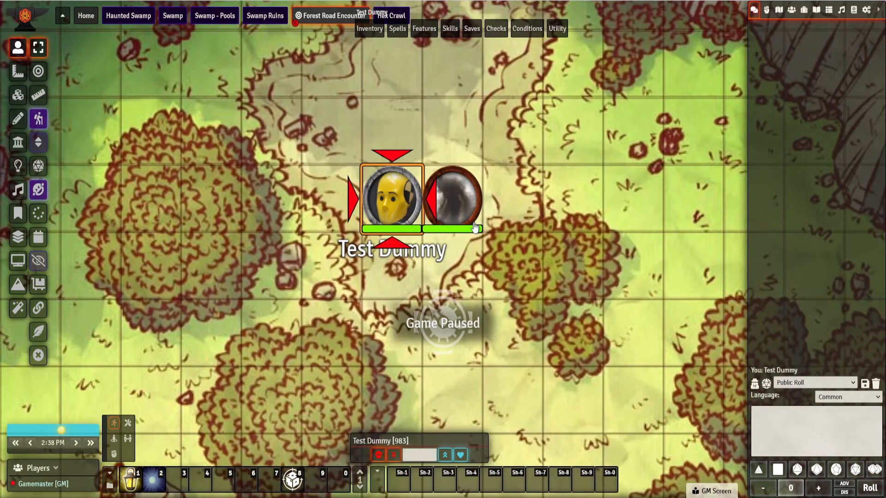
pyautogui.doubleClick(449, 198)
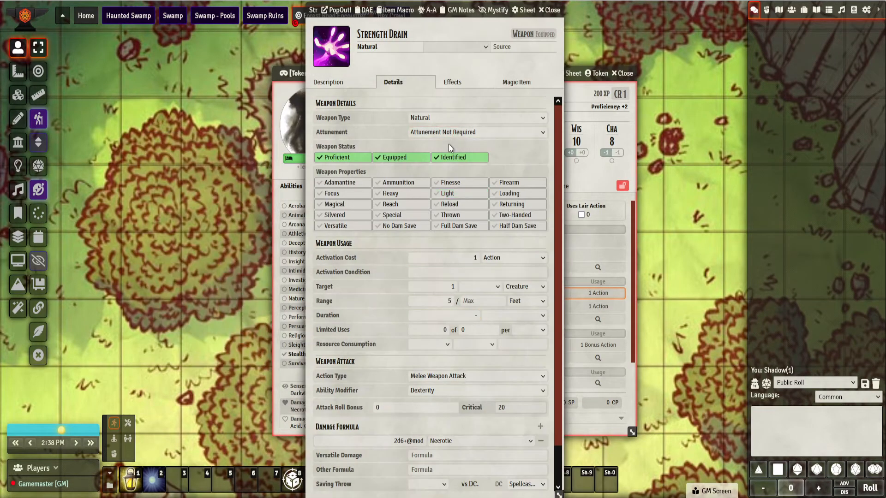
pyautogui.scroll(-3)
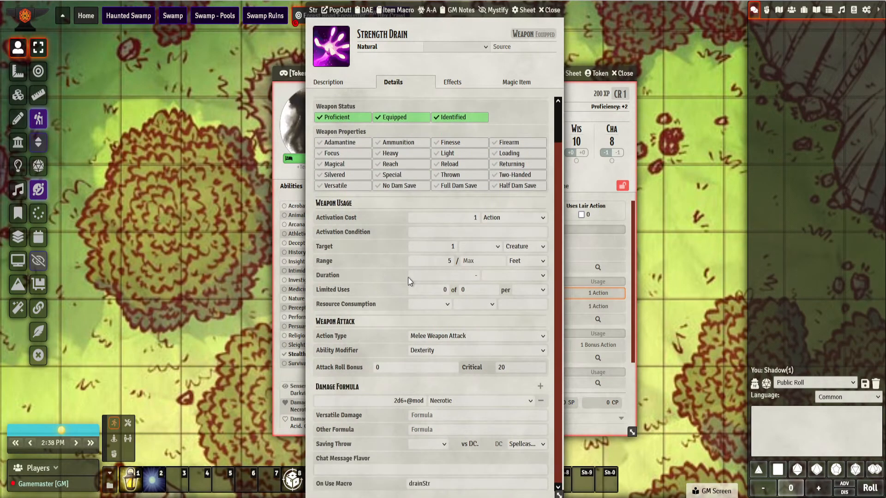
pyautogui.moveTo(383, 462)
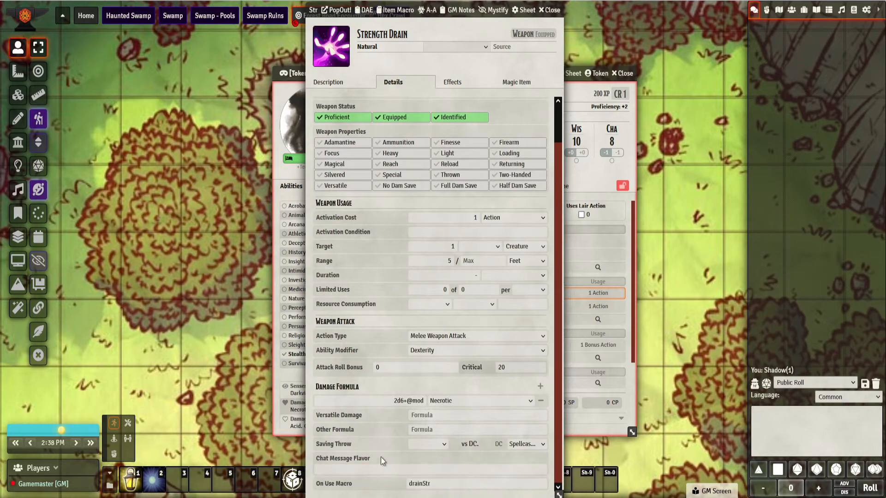
pyautogui.moveTo(468, 480)
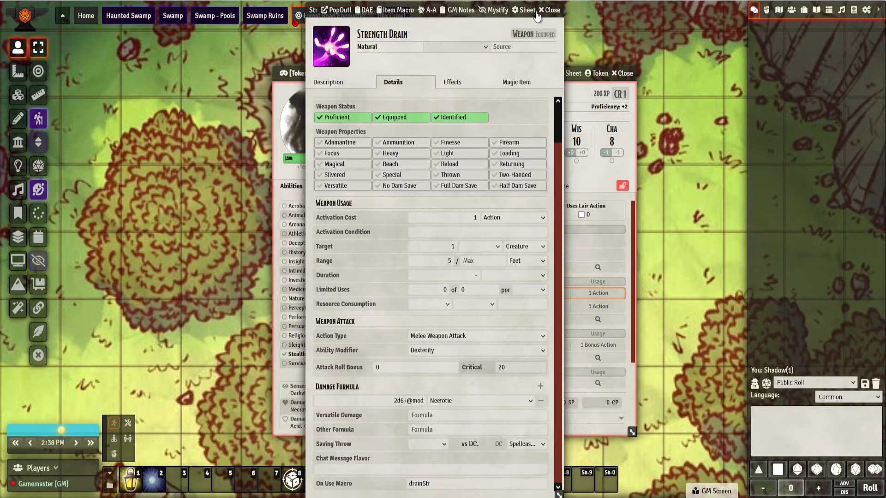
pyautogui.click(547, 10)
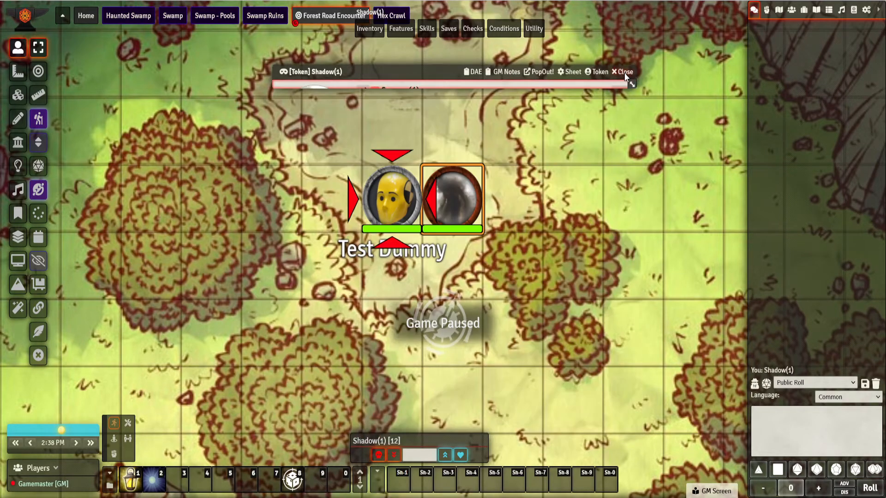
pyautogui.click(623, 72)
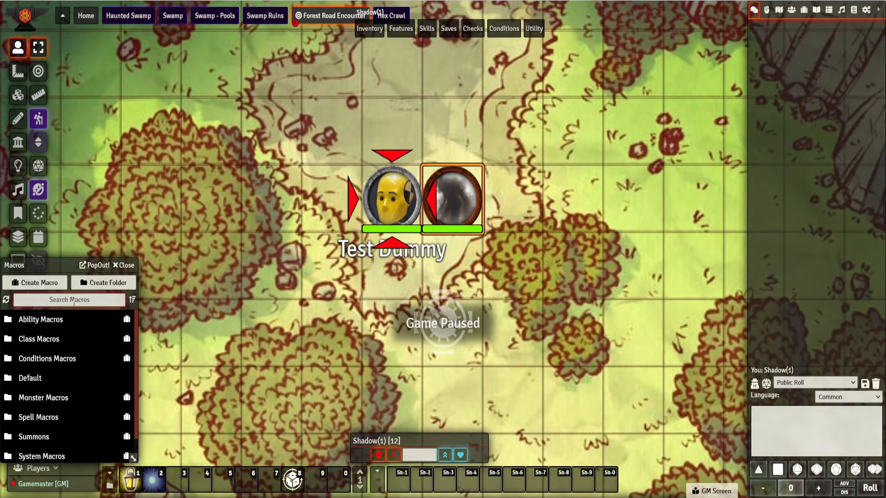
# Filter macros by 'str' and review drainStr's effect-creation and chat message code.
pyautogui.write('str')
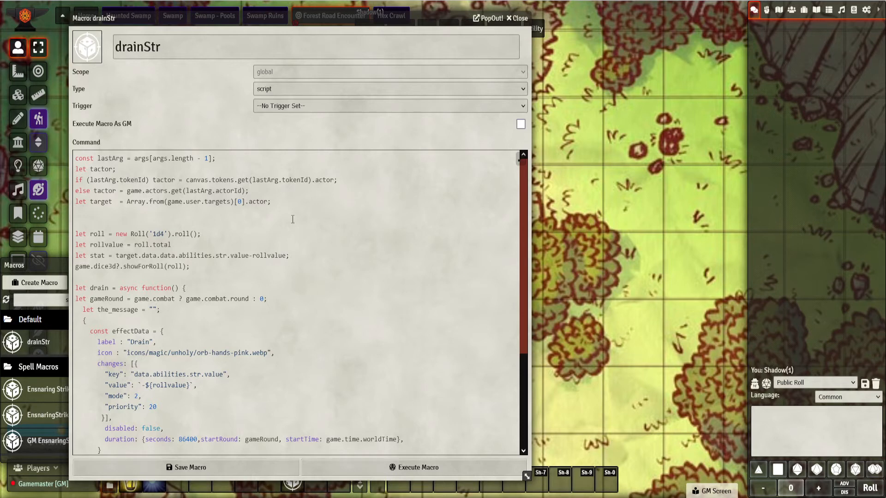
pyautogui.scroll(-3)
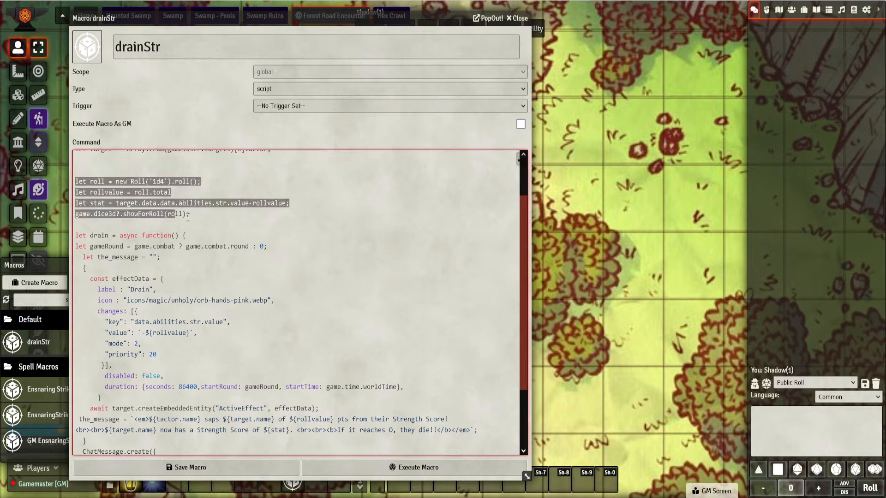
pyautogui.scroll(-3)
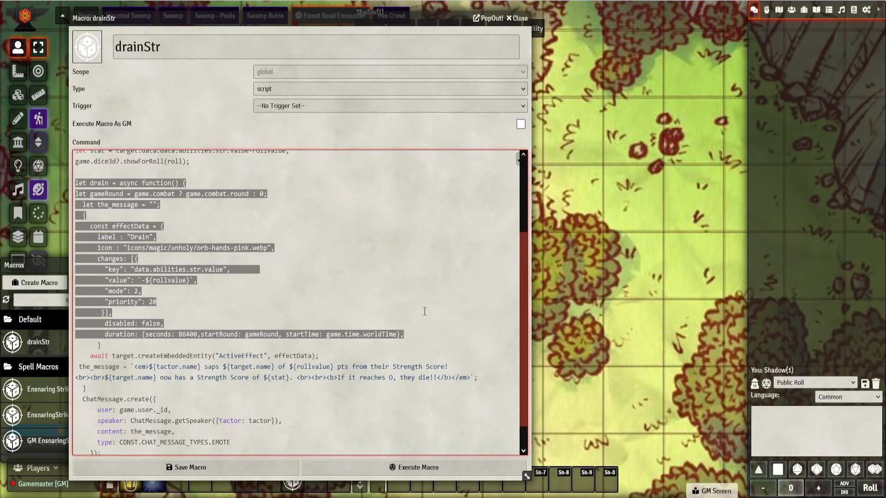
pyautogui.scroll(-3)
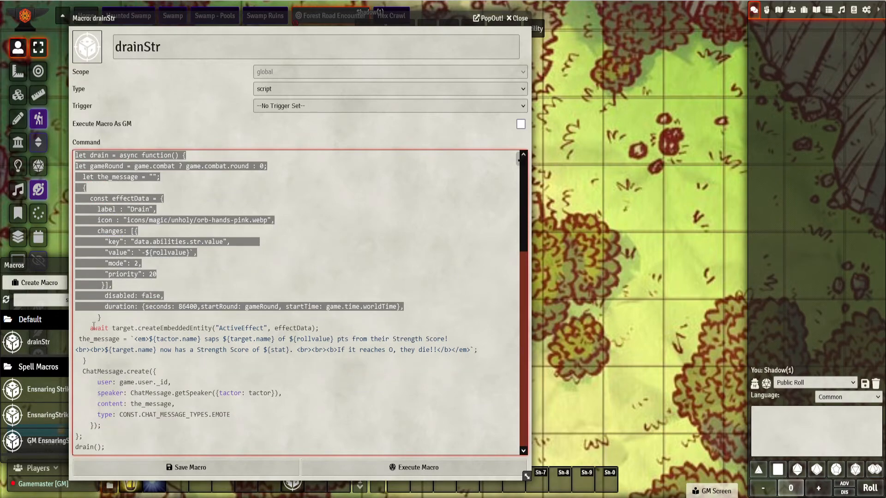
pyautogui.click(256, 417)
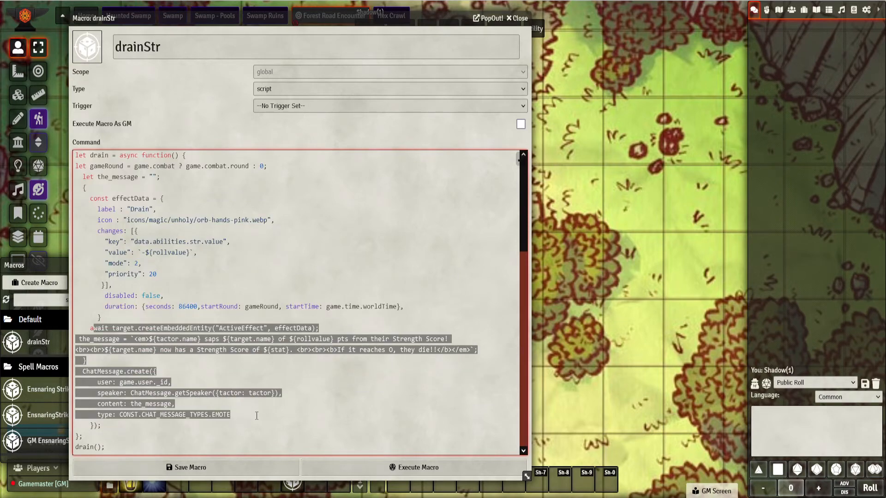
pyautogui.moveTo(574, 35)
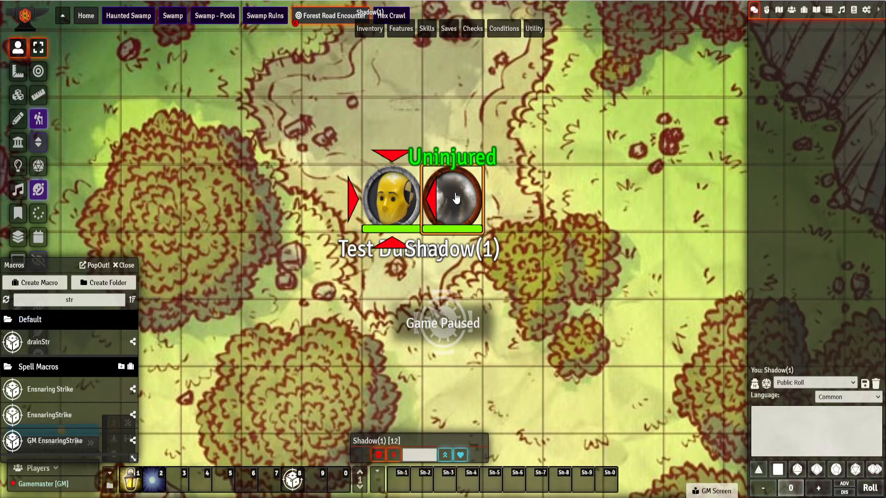
# Attack Test Dummy with Shadow's Strength Drain at advantage and roll 11 necrotic damage.
pyautogui.doubleClick(453, 199)
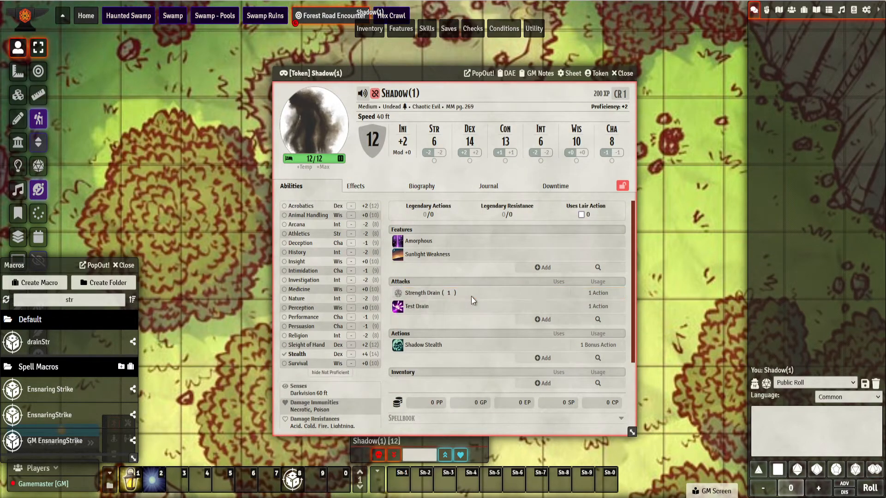
pyautogui.click(422, 292)
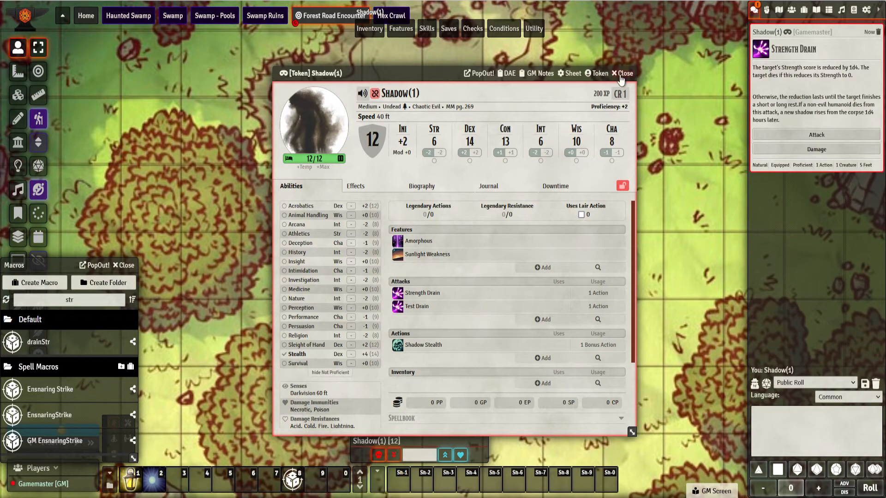
pyautogui.click(815, 135)
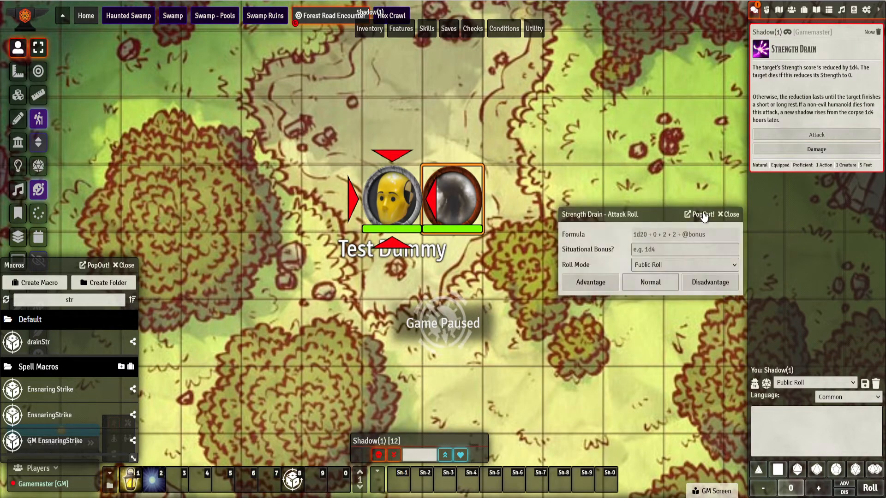
pyautogui.click(650, 282)
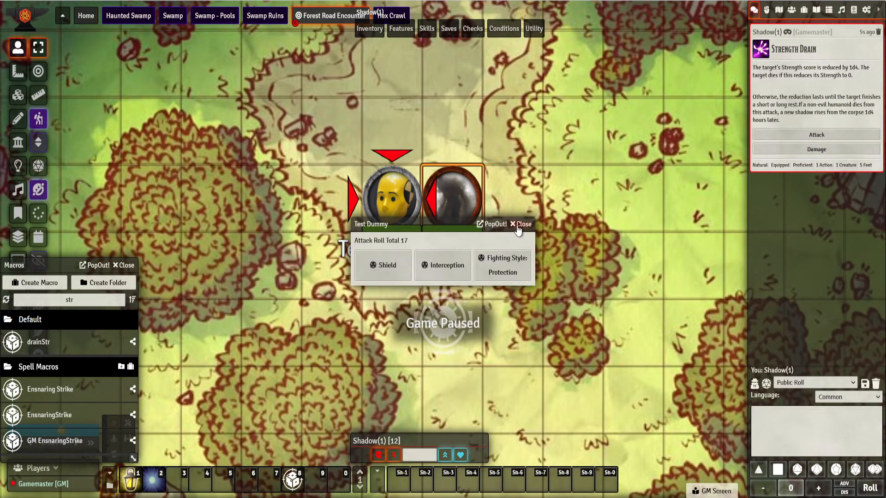
pyautogui.click(521, 224)
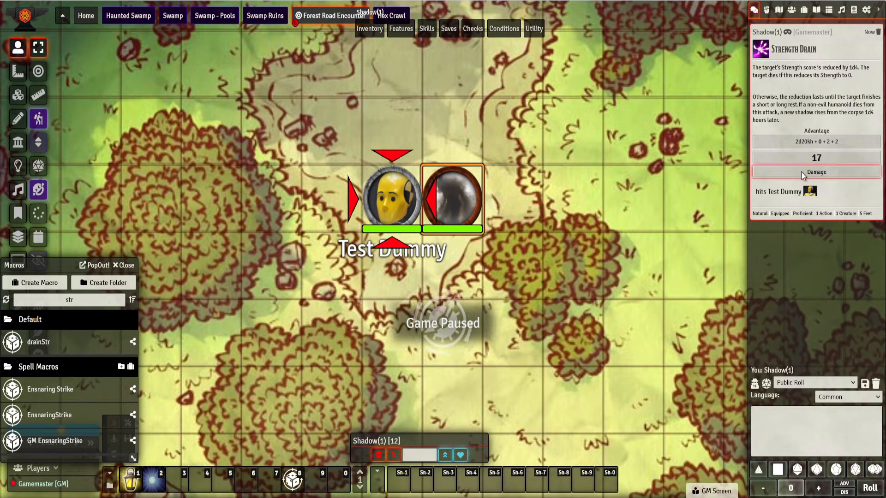
pyautogui.click(816, 172)
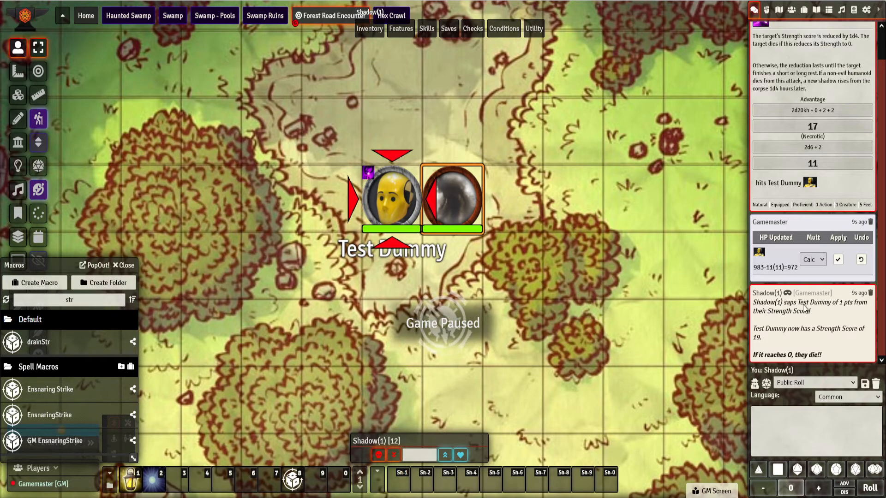
pyautogui.moveTo(846, 309)
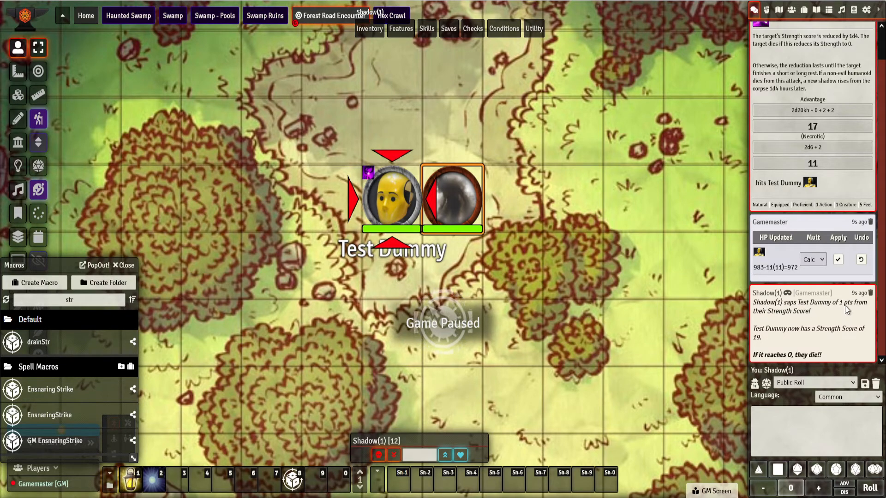
pyautogui.moveTo(793, 345)
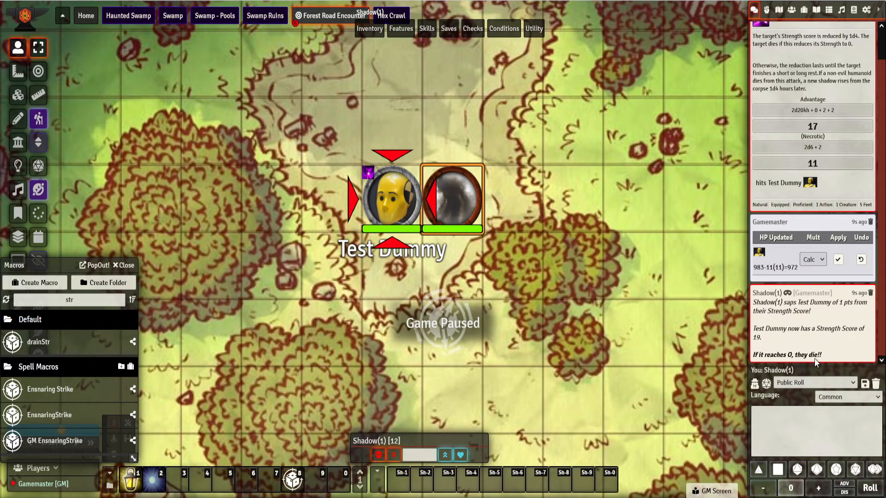
pyautogui.click(391, 201)
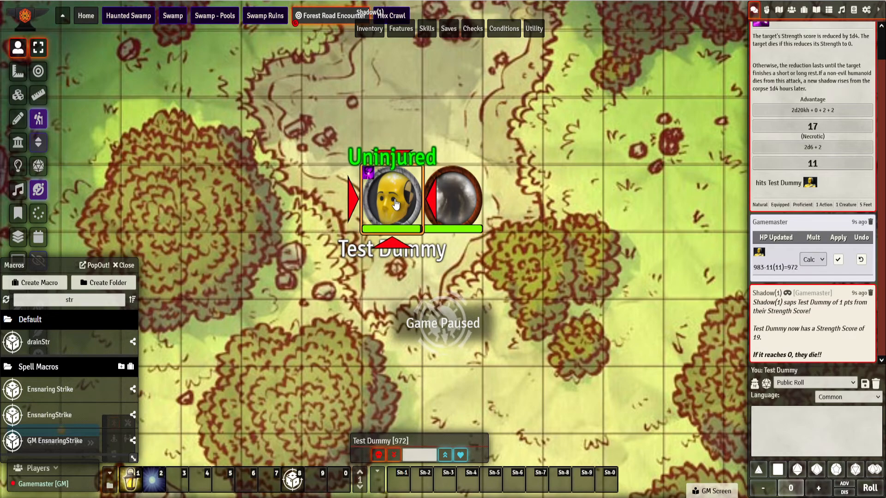
pyautogui.doubleClick(393, 199)
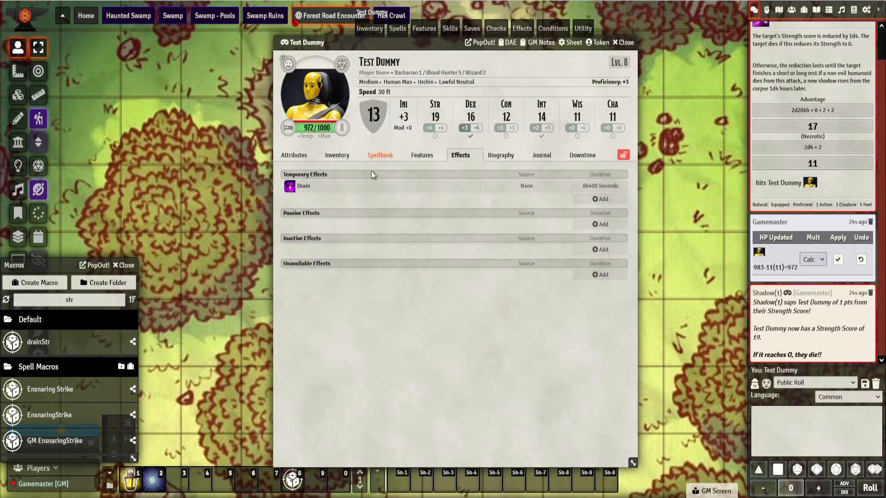
pyautogui.rightClick(303, 186)
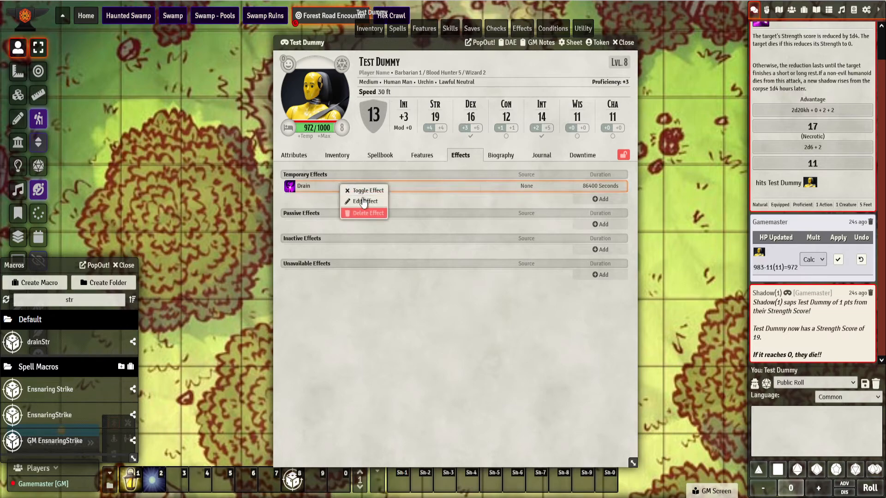
pyautogui.click(365, 201)
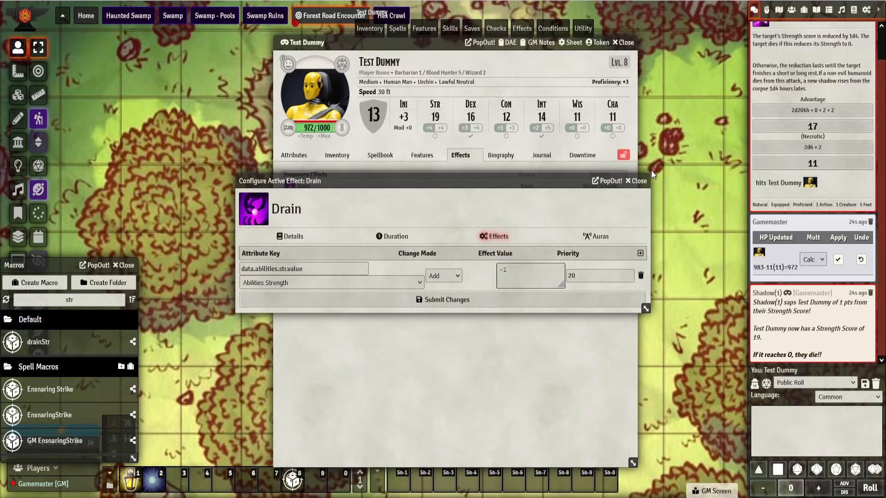
pyautogui.moveTo(511, 268)
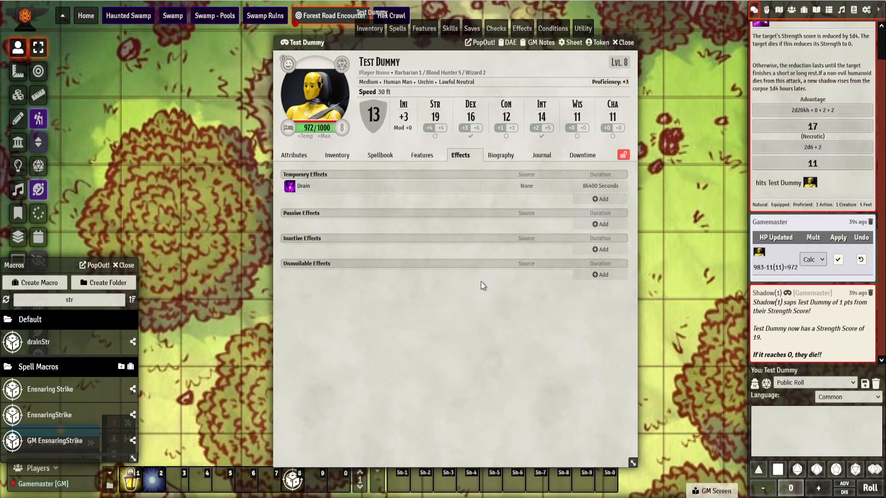
pyautogui.moveTo(492, 280)
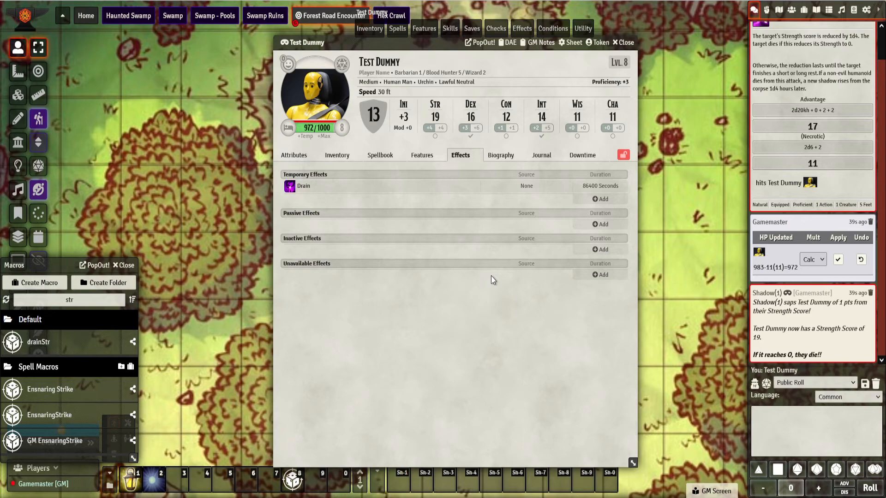
pyautogui.moveTo(627, 45)
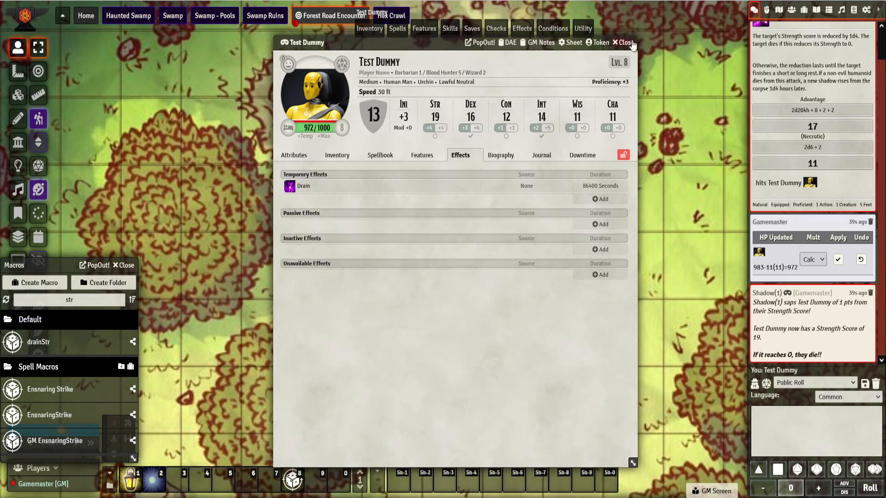
pyautogui.click(623, 43)
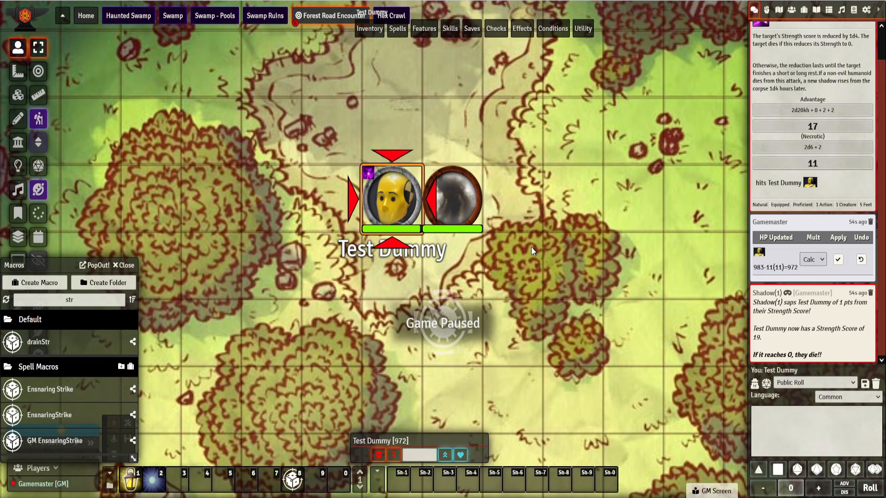
pyautogui.moveTo(520, 223)
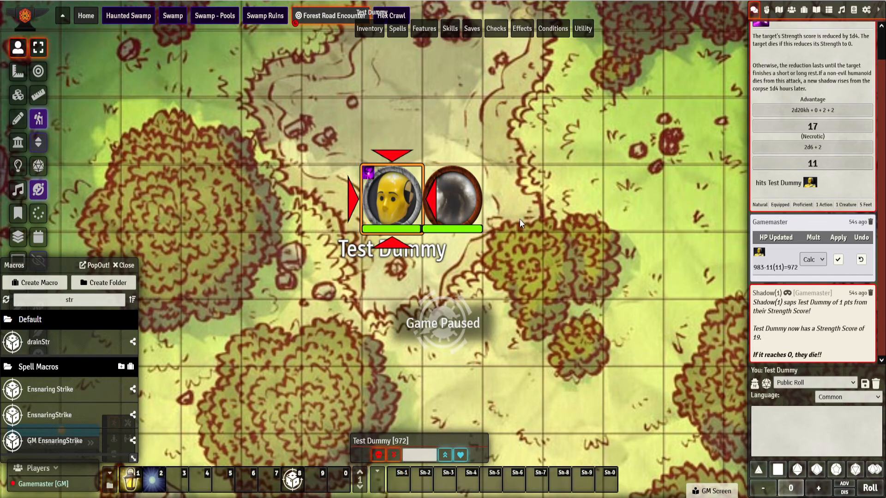
# Confirm Test Dummy's sheet has no Drain effect and STR 20, then close it.
pyautogui.doubleClick(391, 199)
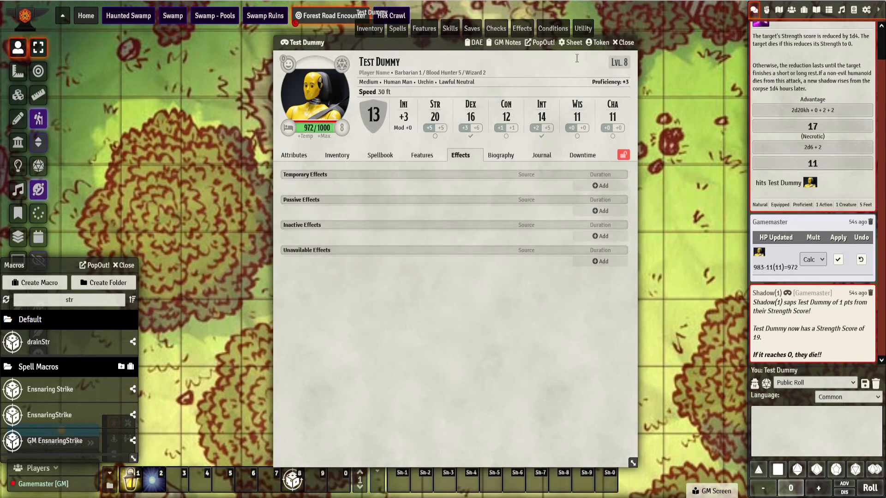
pyautogui.click(623, 42)
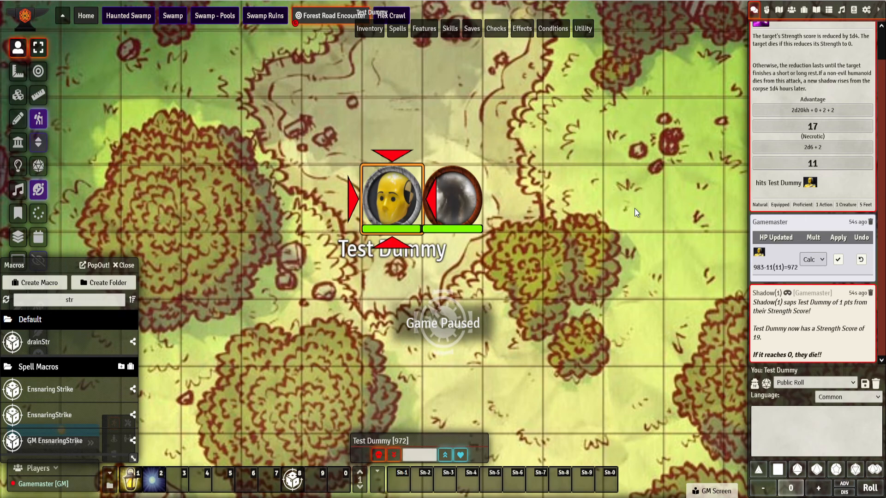